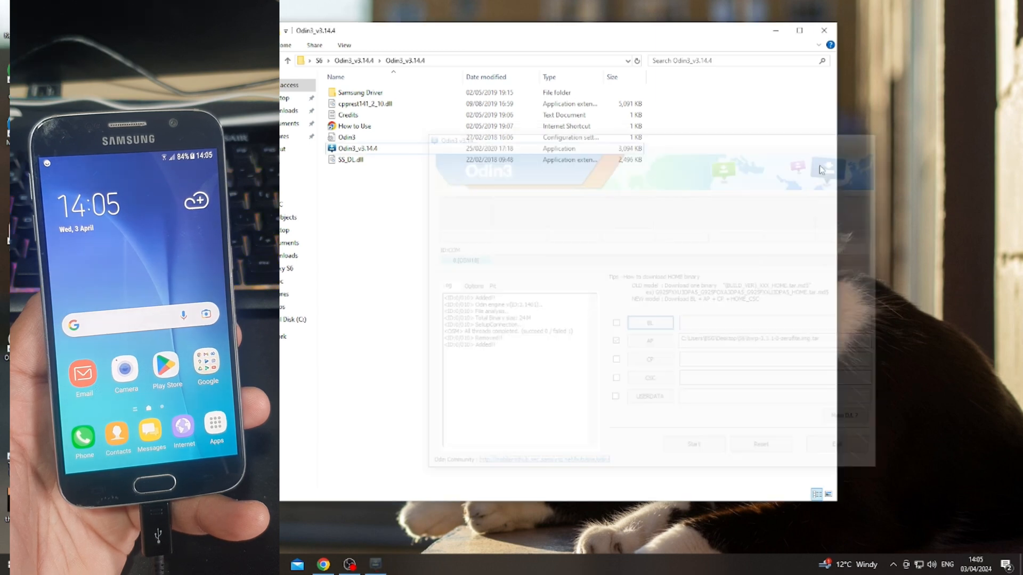
Bring up the context menu for the Odin3_v3.14.4 application file.
{"action": "right_click", "coordinate": [357, 148]}
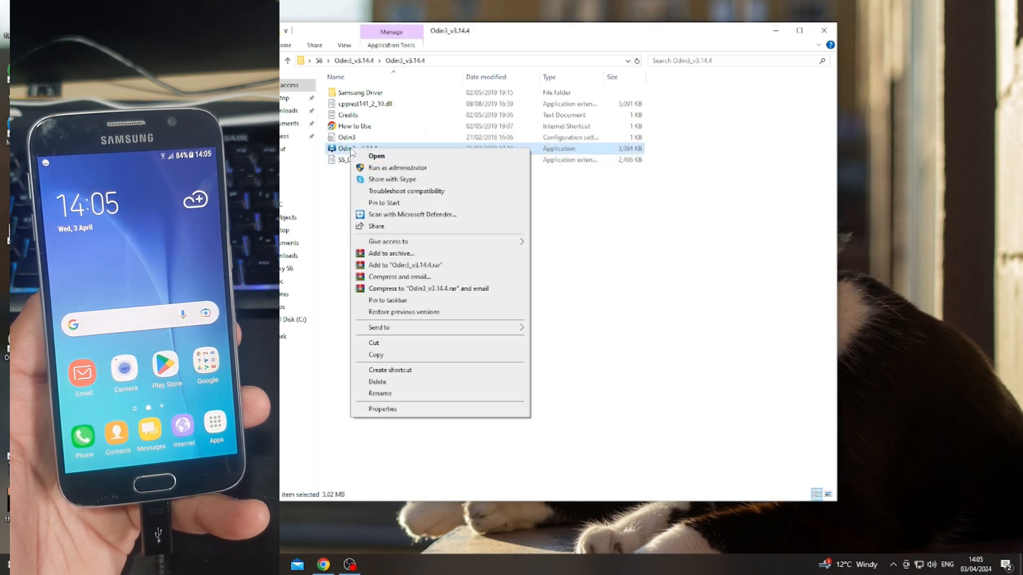
Launch Odin3 so the phone in Download mode is detected on COM11.
{"action": "left_click", "coordinate": [376, 156]}
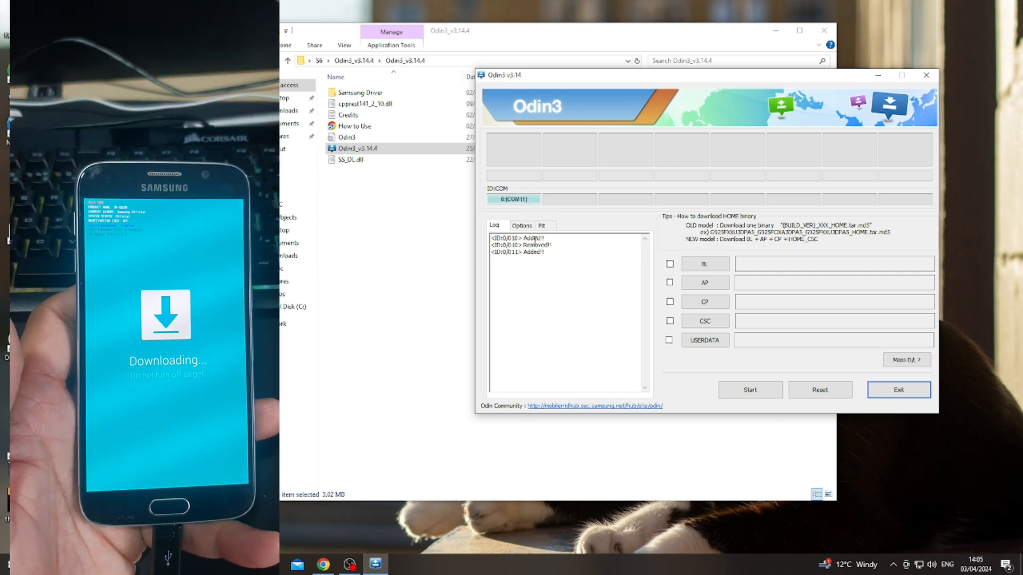
Load the twrp-3.3.1-0 zeroflte .img.tar into the AP slot and start flashing.
{"action": "left_click", "coordinate": [704, 281]}
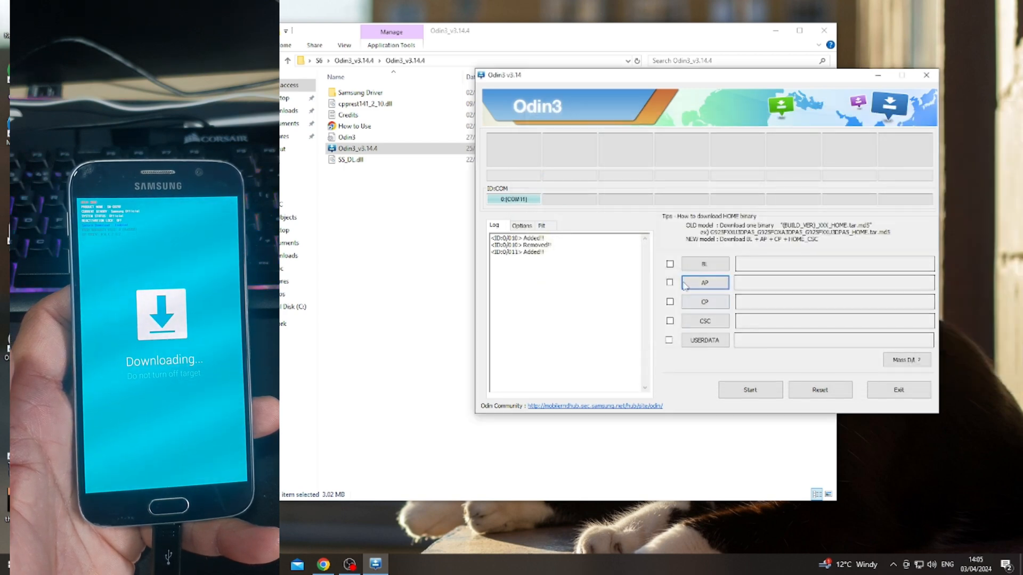
{"action": "left_click", "coordinate": [704, 283]}
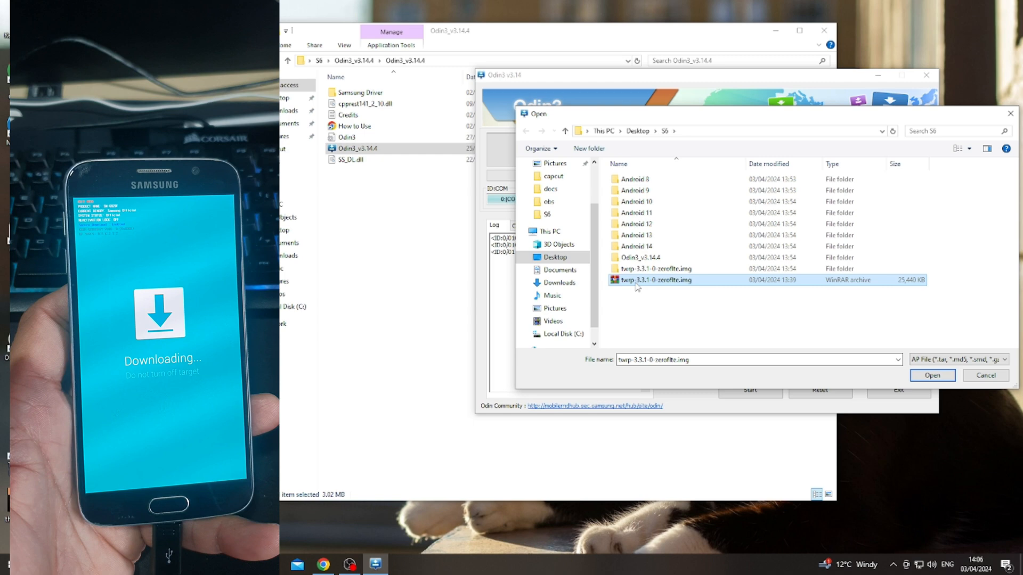
{"action": "left_click", "coordinate": [931, 374]}
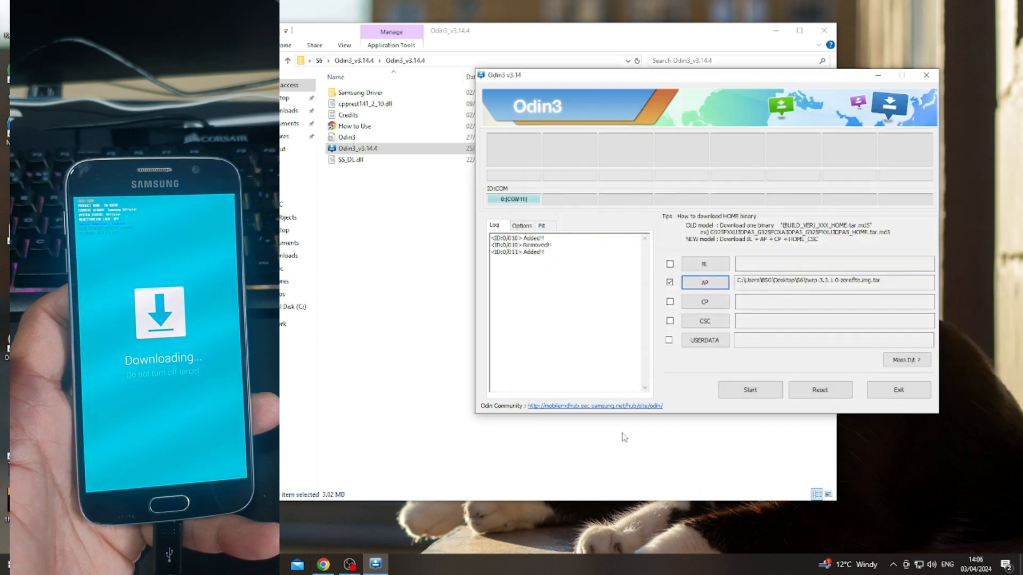
{"action": "left_click", "coordinate": [749, 390]}
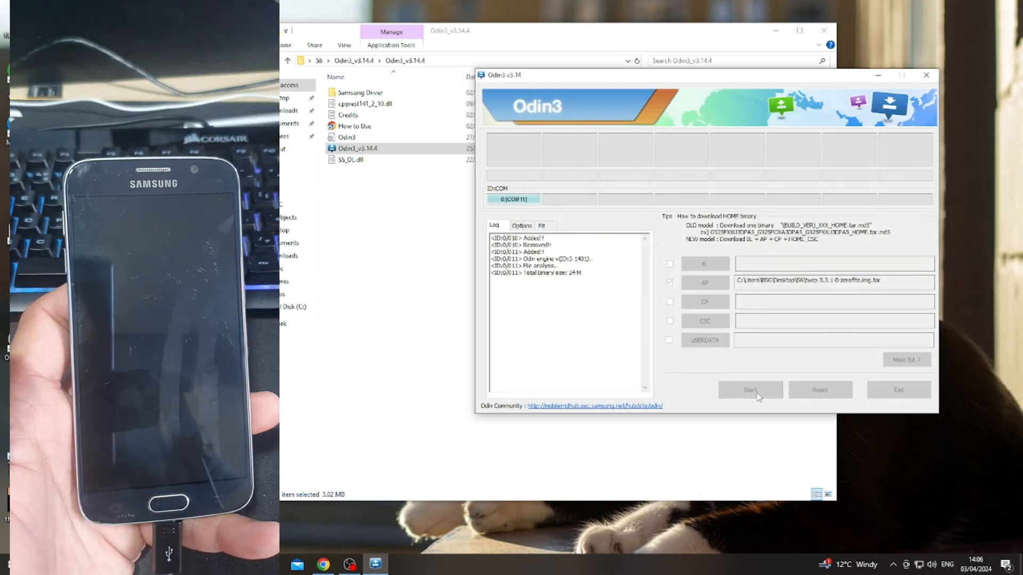
Let the flash reach PASS!, review the Options settings, and return to the log.
{"action": "left_click", "coordinate": [749, 390]}
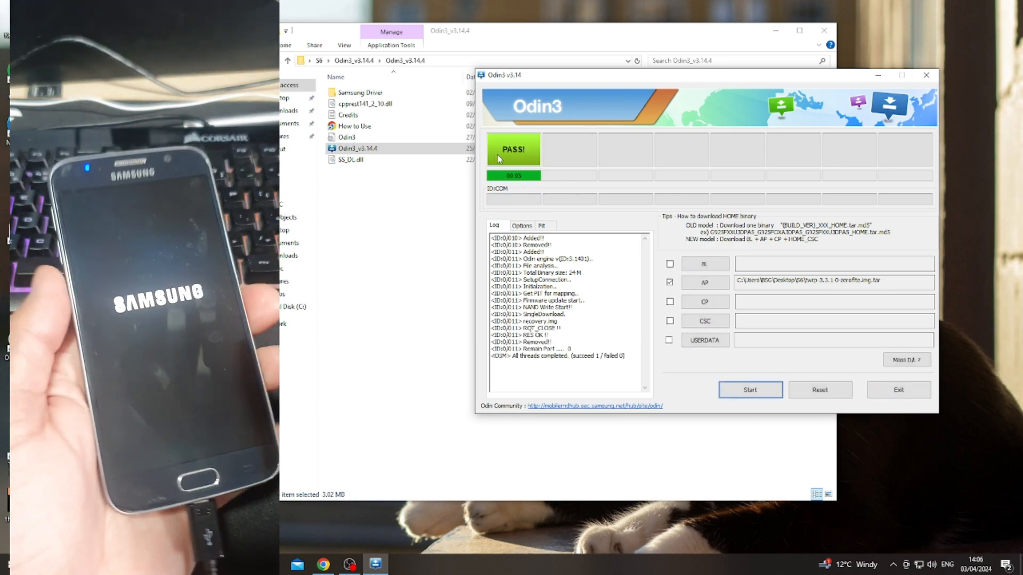
{"action": "left_click", "coordinate": [520, 225]}
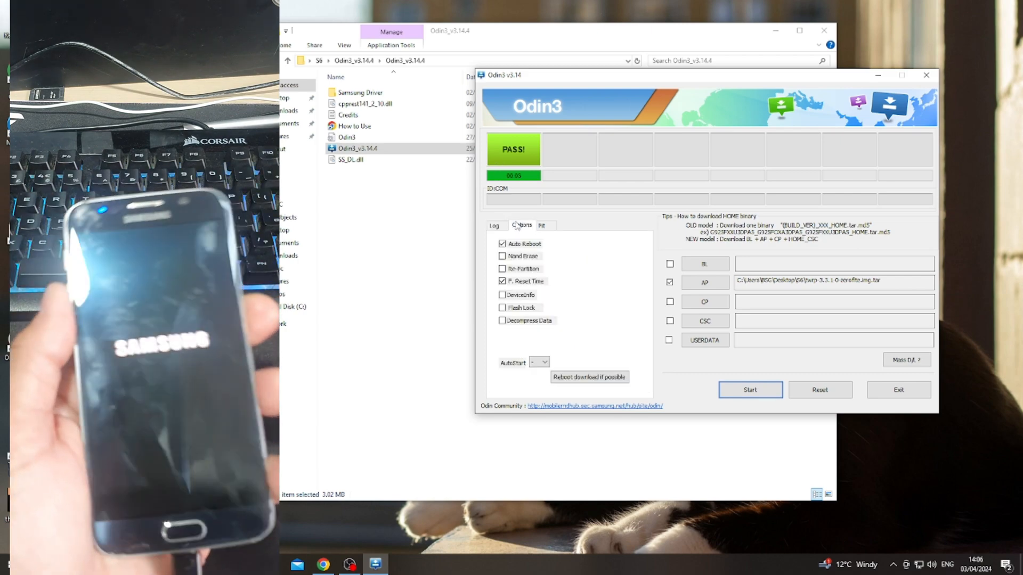
{"action": "left_click", "coordinate": [495, 225]}
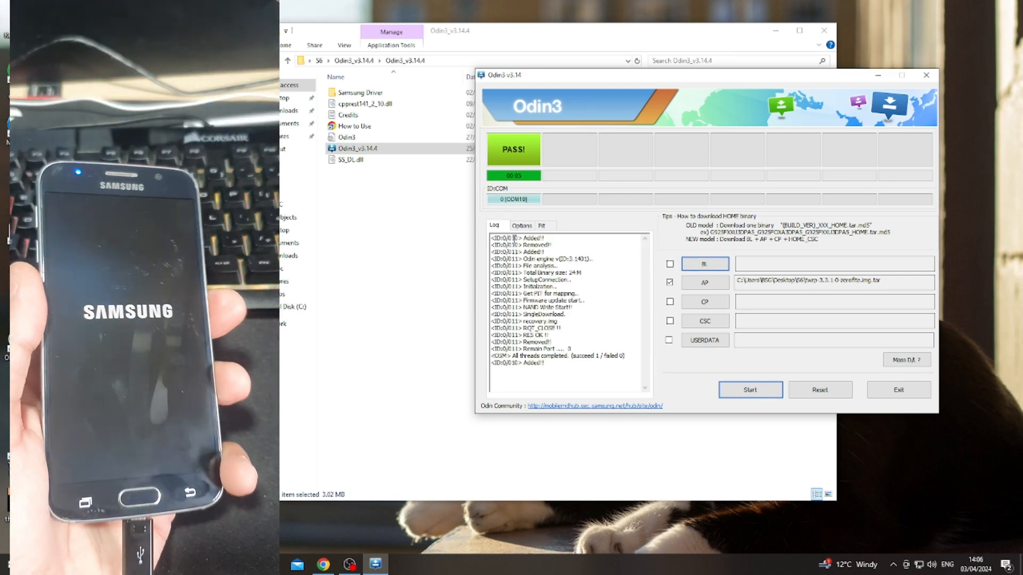